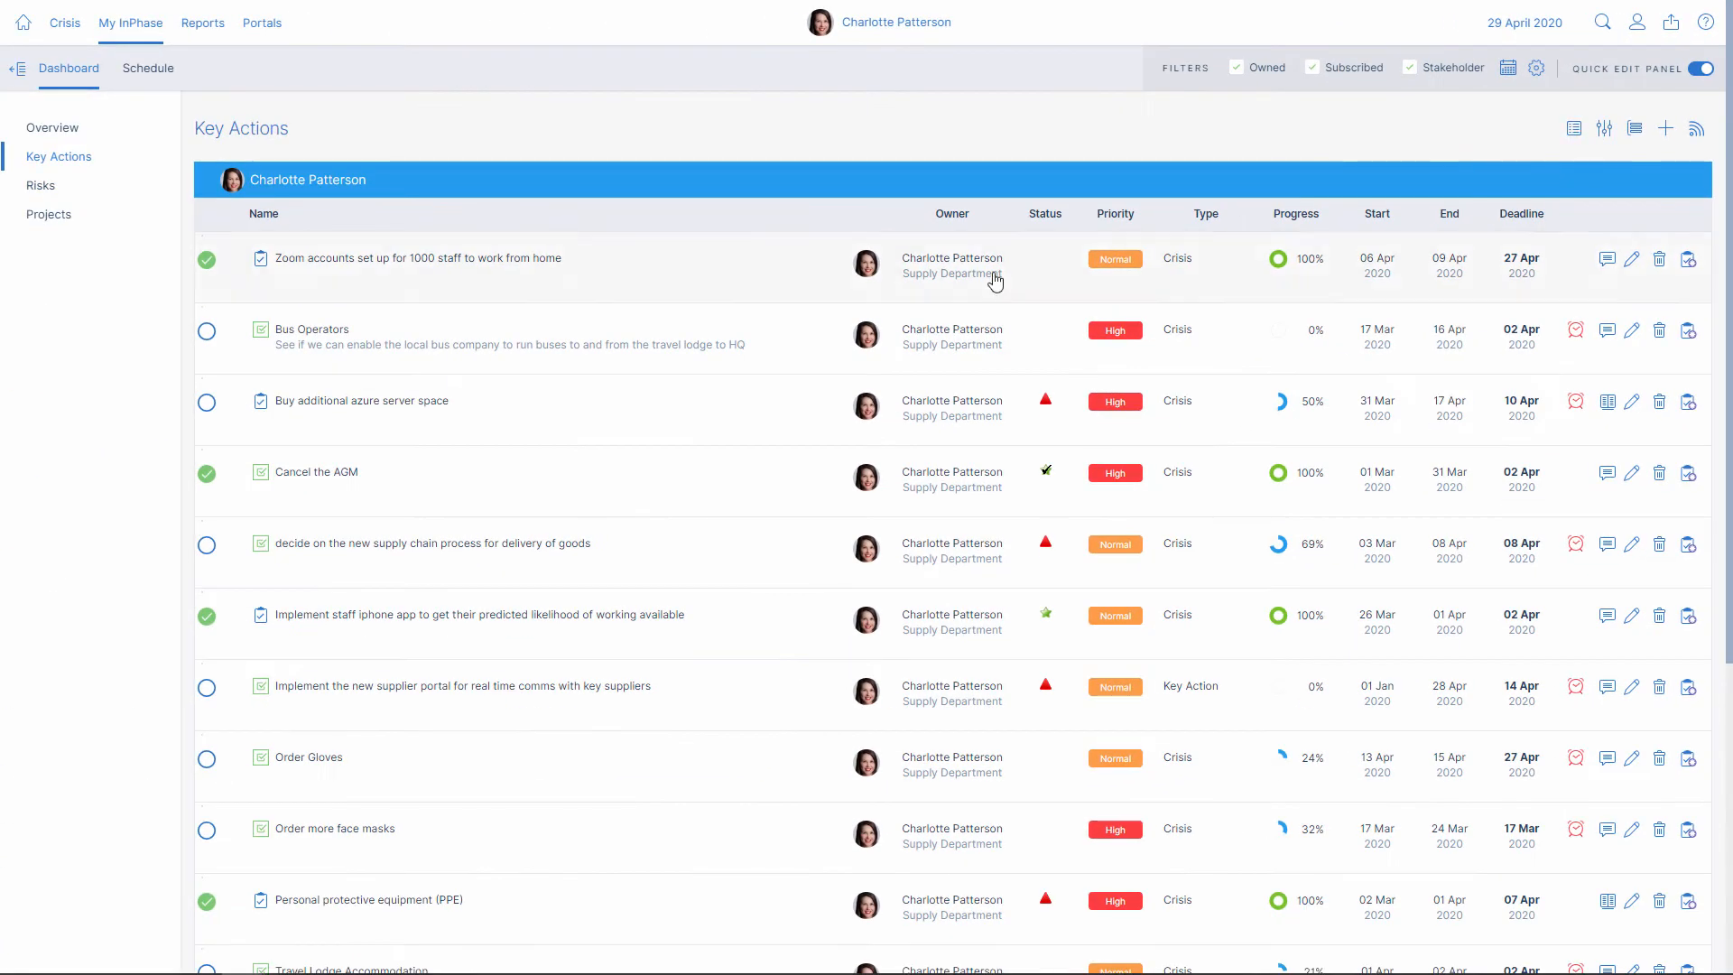
Review the Bus Operators action details, then view the April–May 2020 schedule Gantt chart
left_click(311, 330)
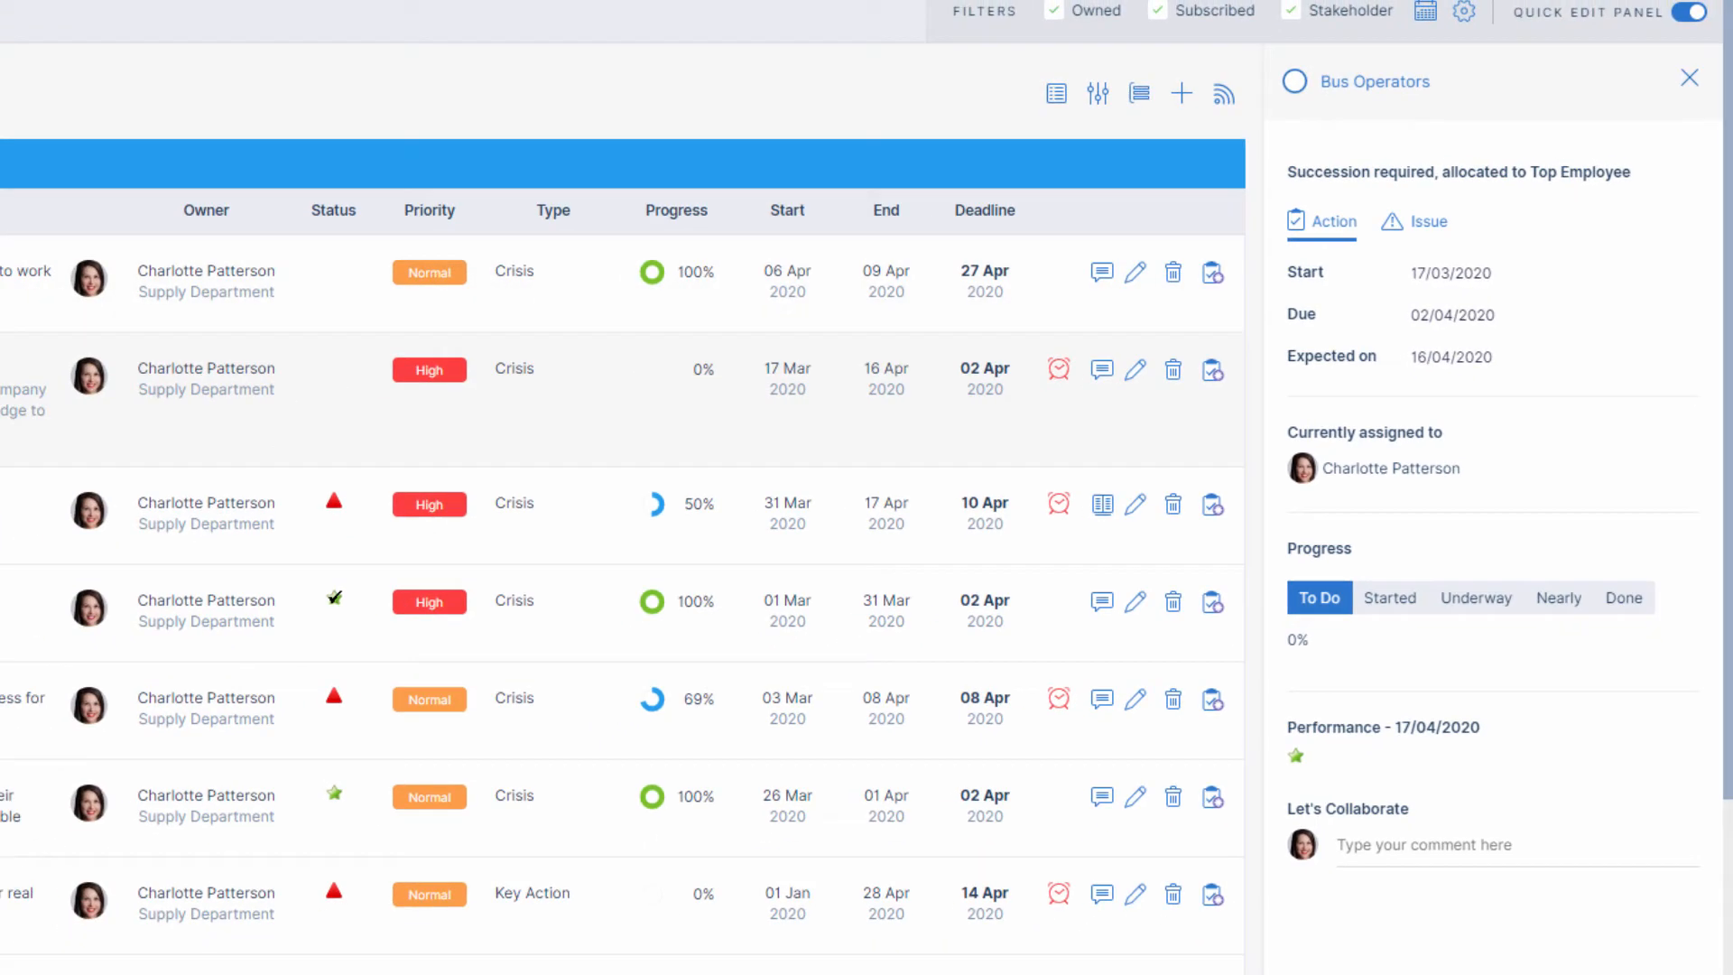
left_click(147, 67)
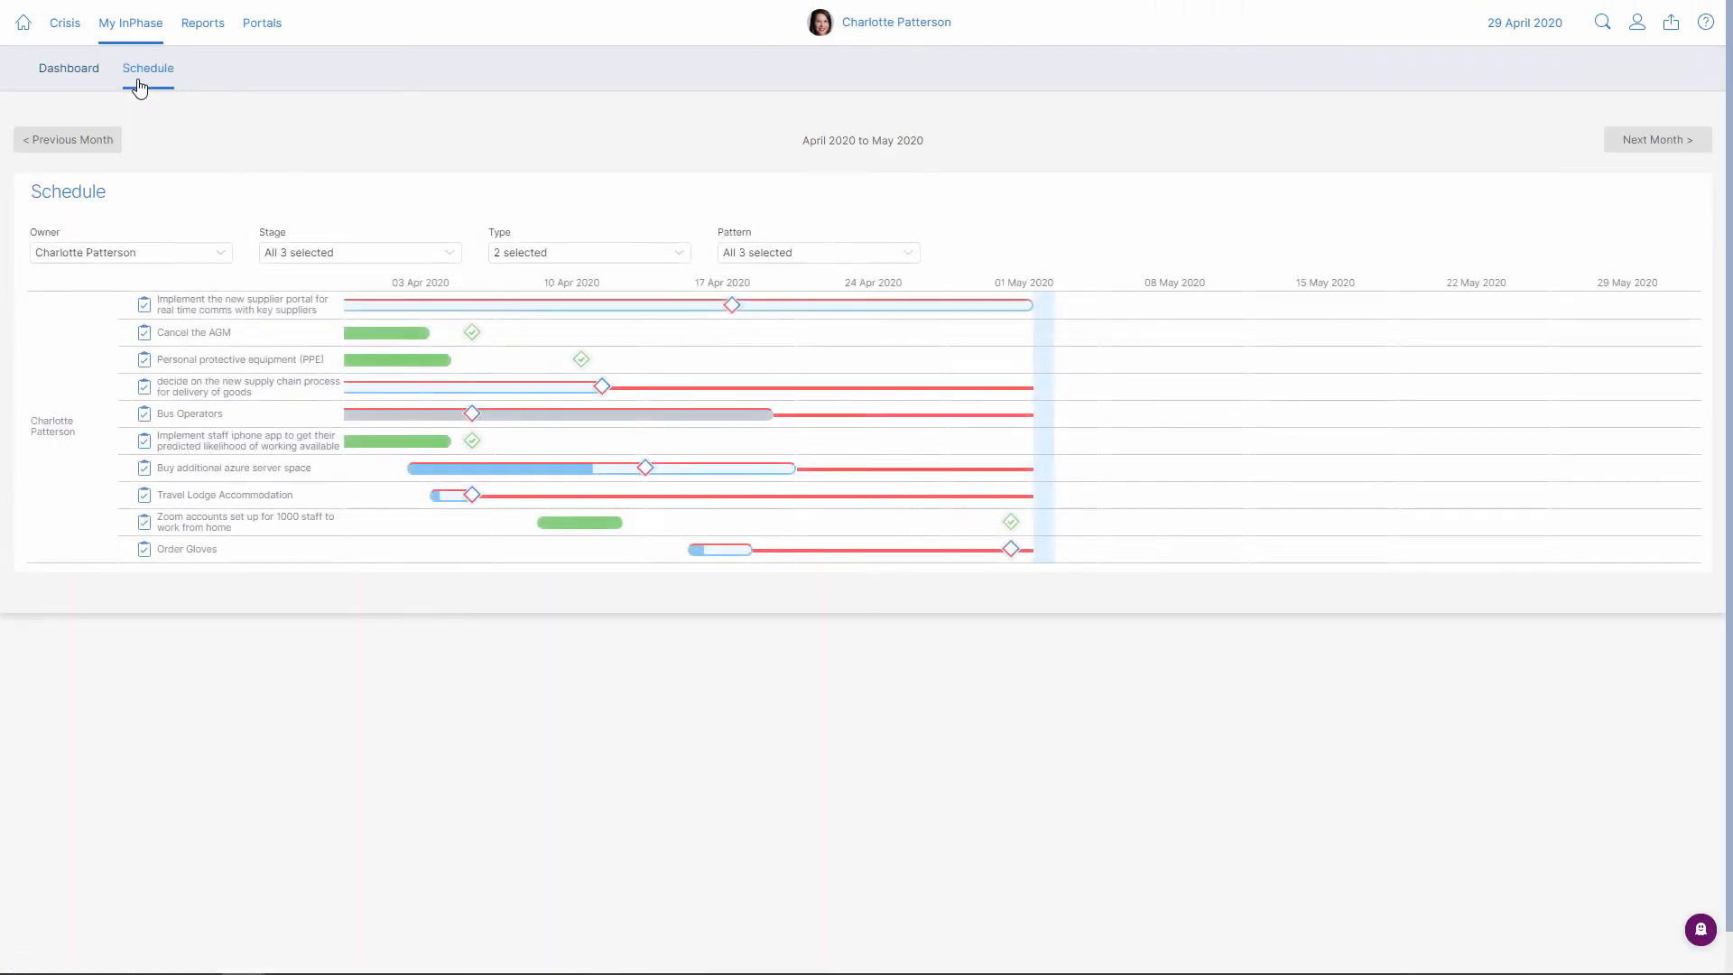